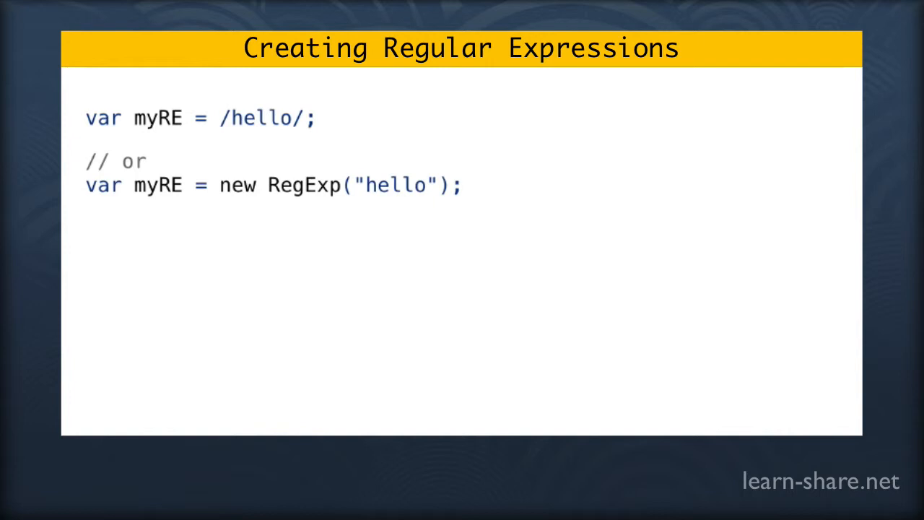
pyautogui.write('var myString = "Does this sentence have the word hello in')
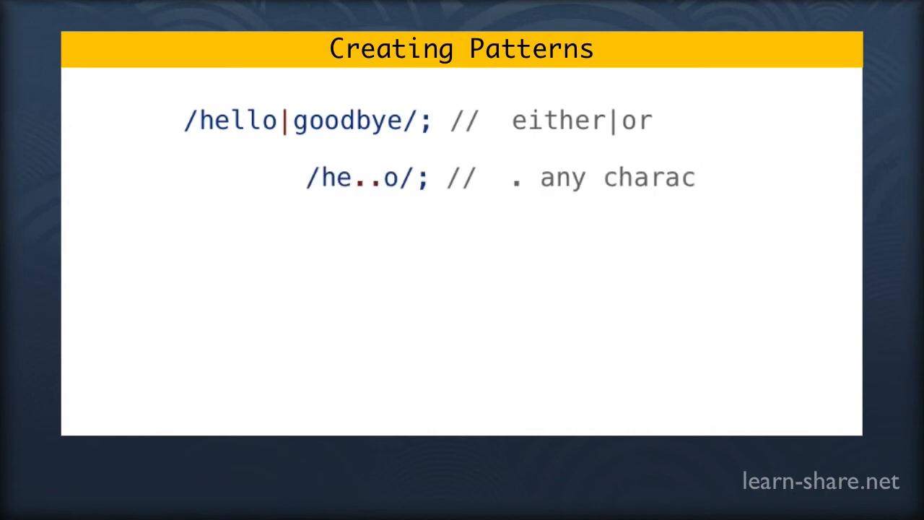
pyautogui.write('ter')
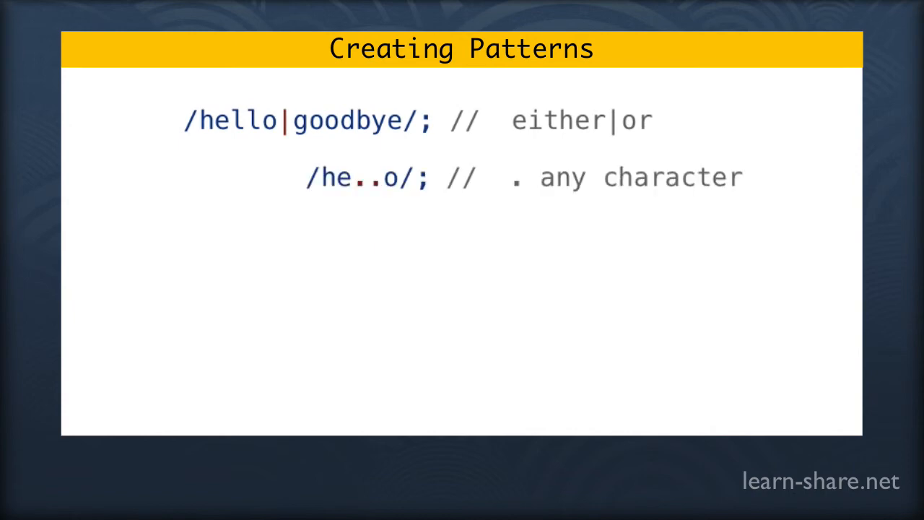